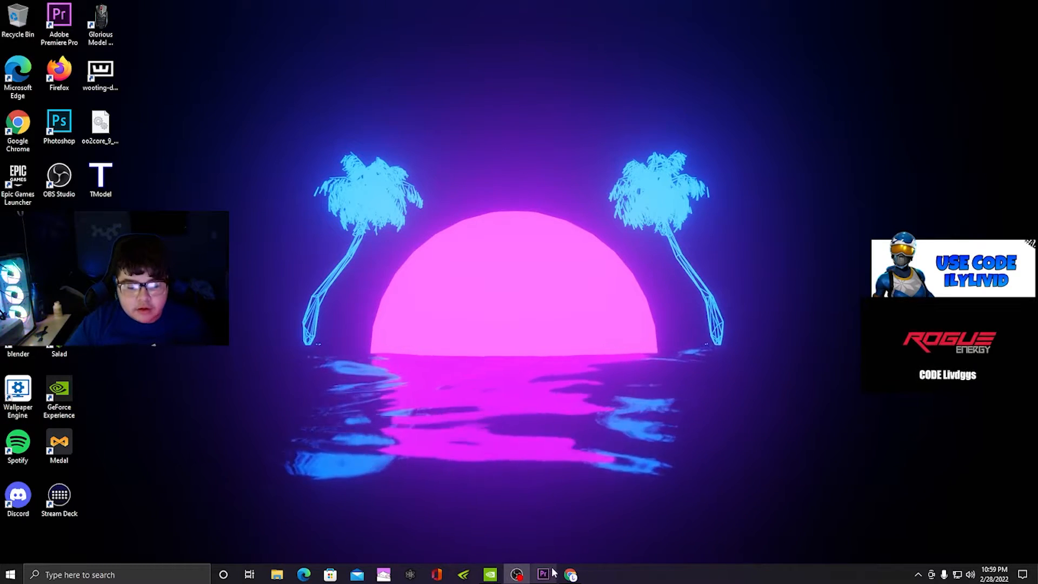
Launch Chrome from the taskbar, showing the rematch.gg Fortnite scrims page
click(568, 574)
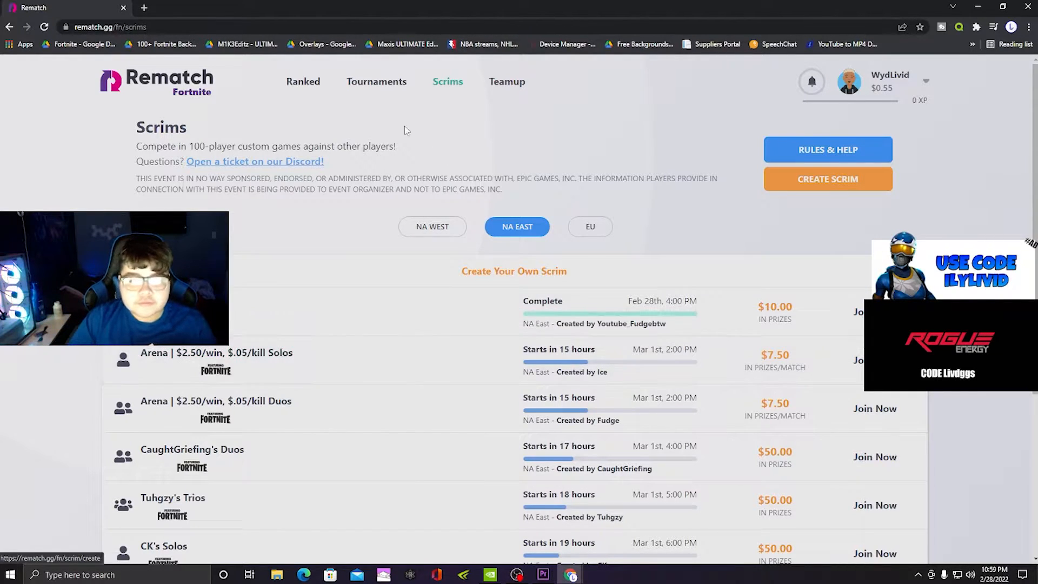
Open Ranked Leaderboards and scroll through Season 5 1v1 Zone Wars prize standings
click(303, 82)
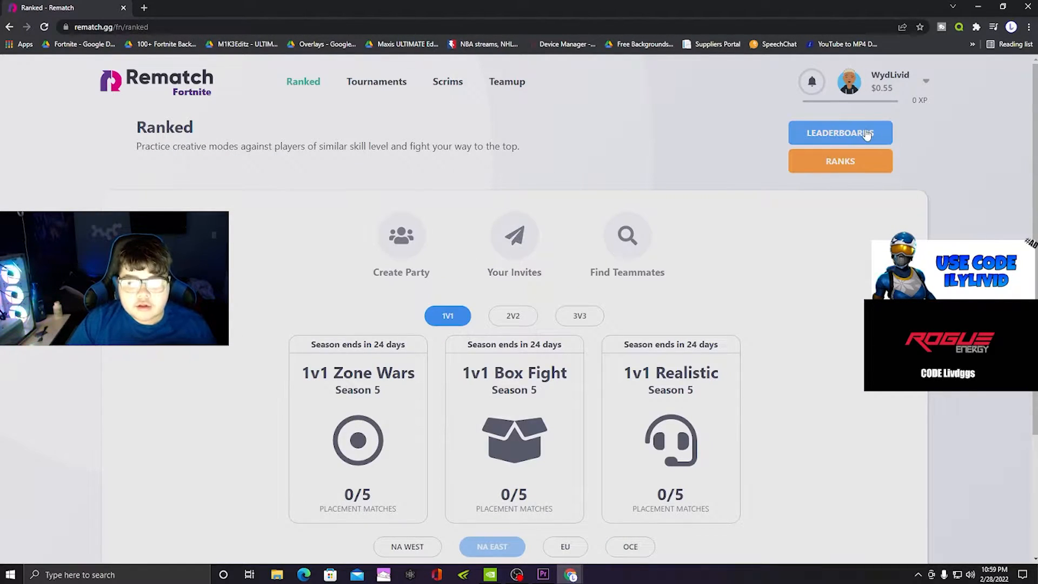
click(840, 133)
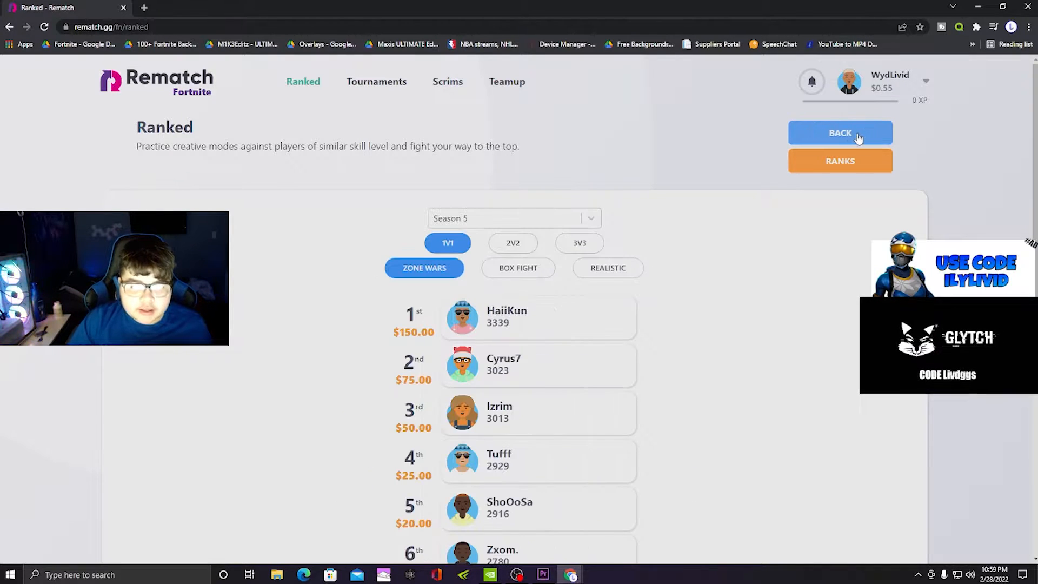
scroll(down, 3)
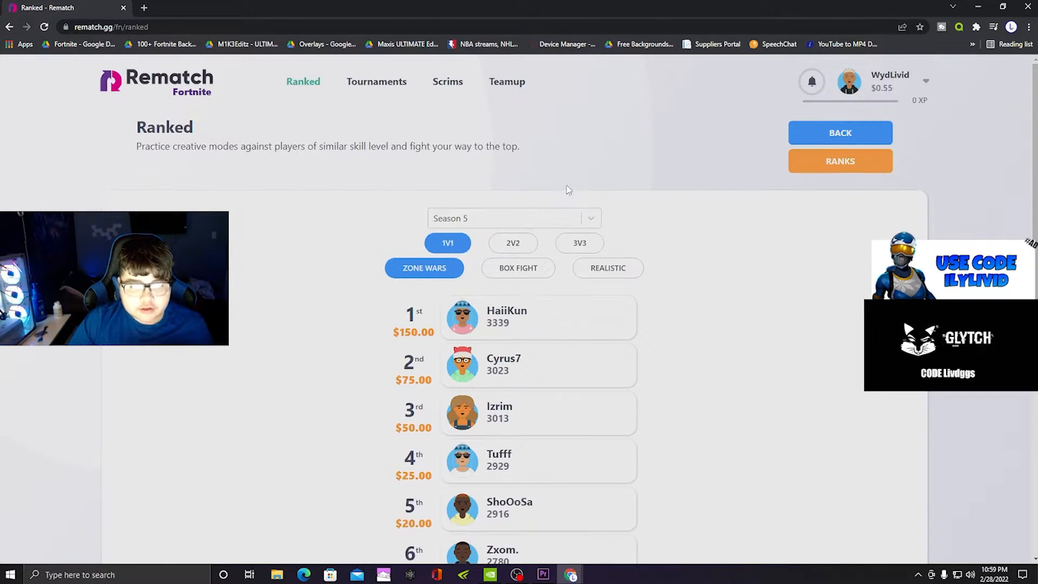
Browse the Patty Ice's Solos scrim details, then return to the NA East scrims list
click(447, 81)
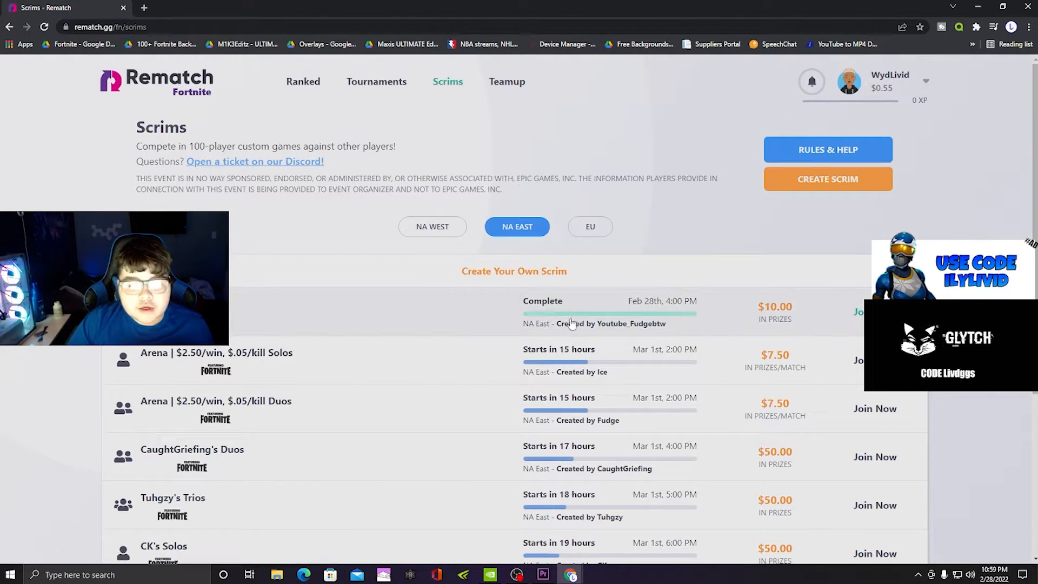
scroll(down, 3)
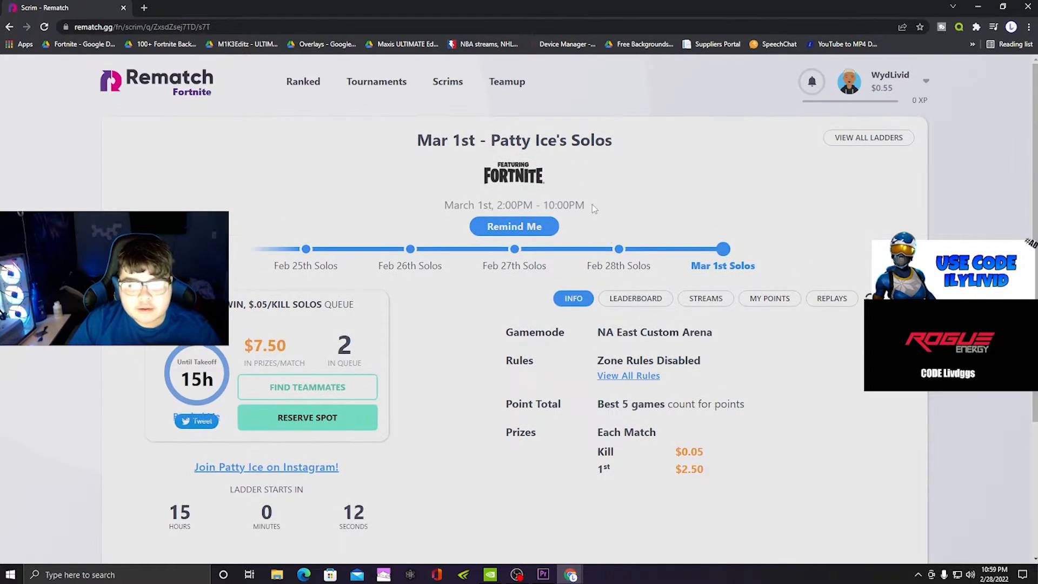
click(447, 82)
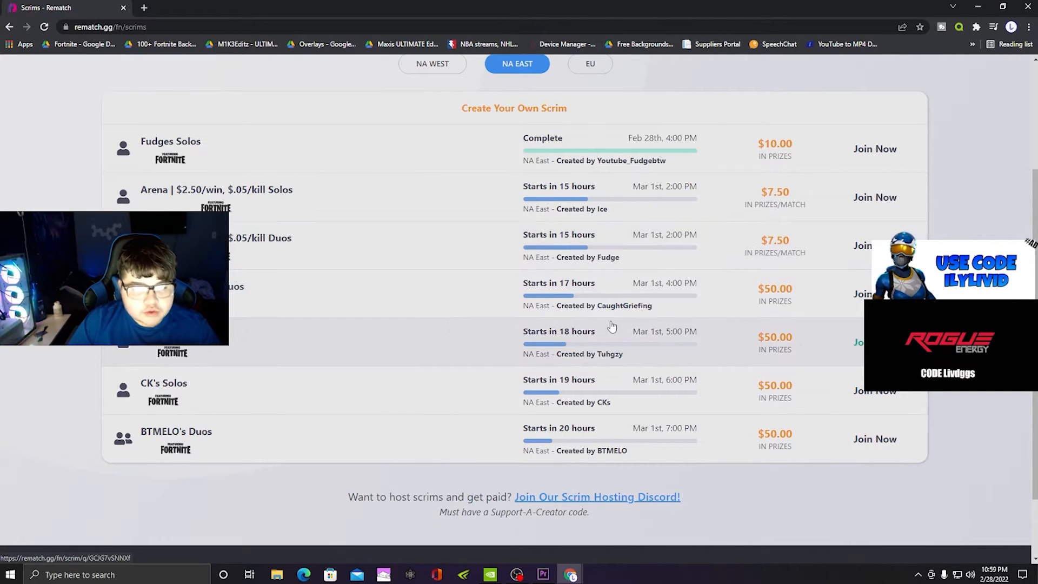
scroll(down, 3)
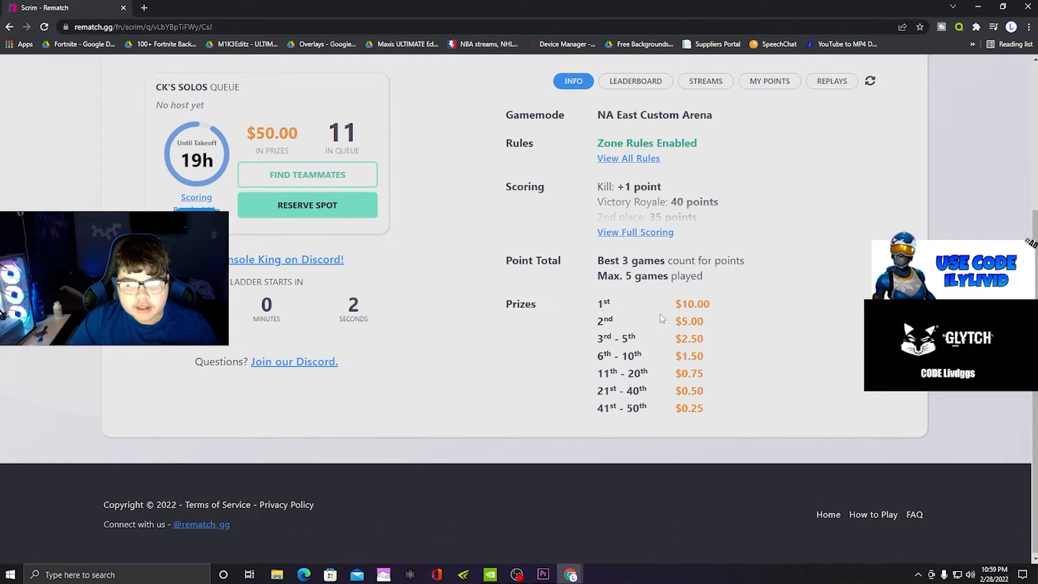
scroll(down, 3)
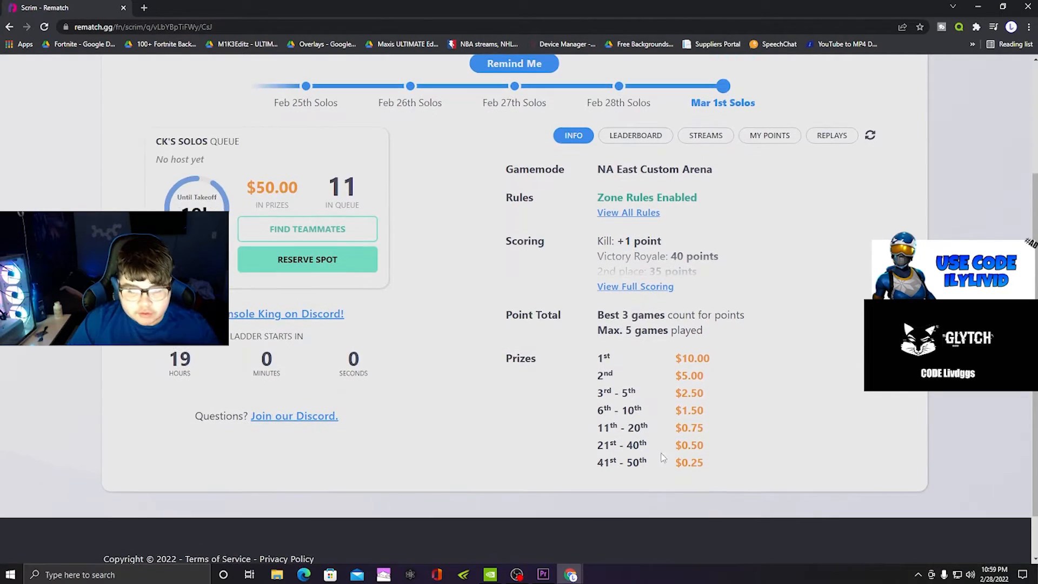
scroll(up, 3)
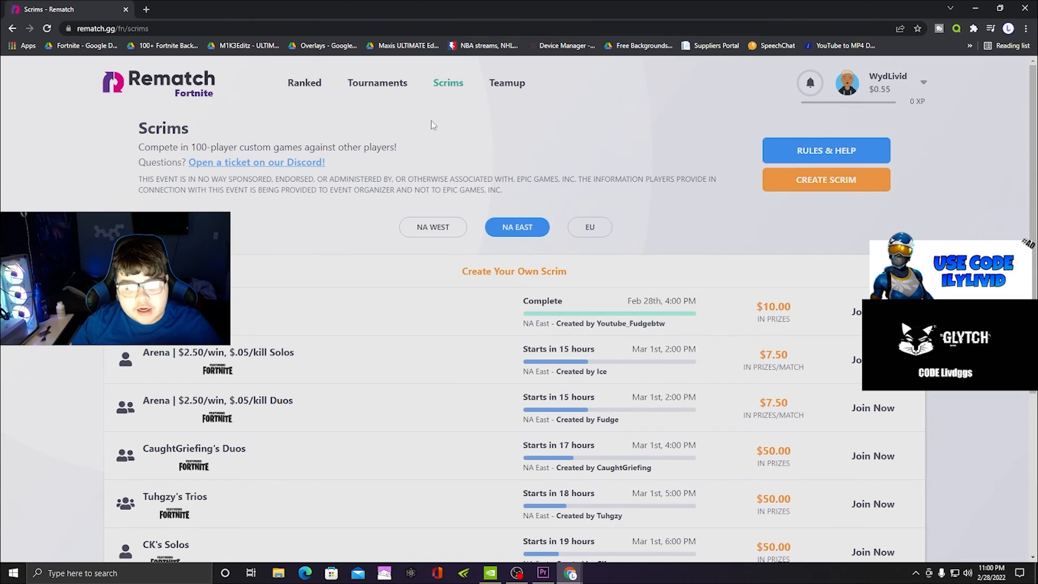
mouse_move(436, 116)
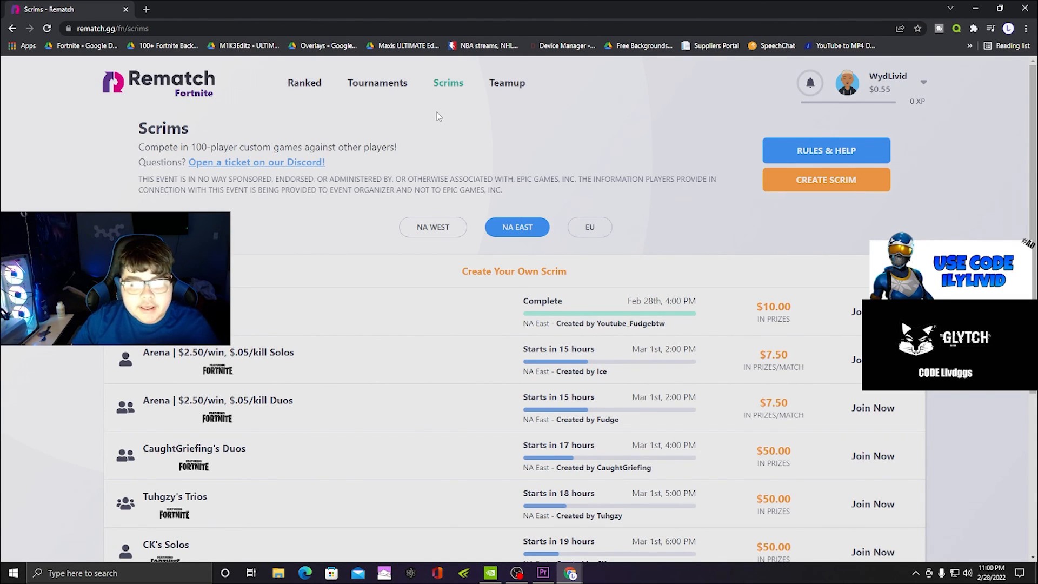